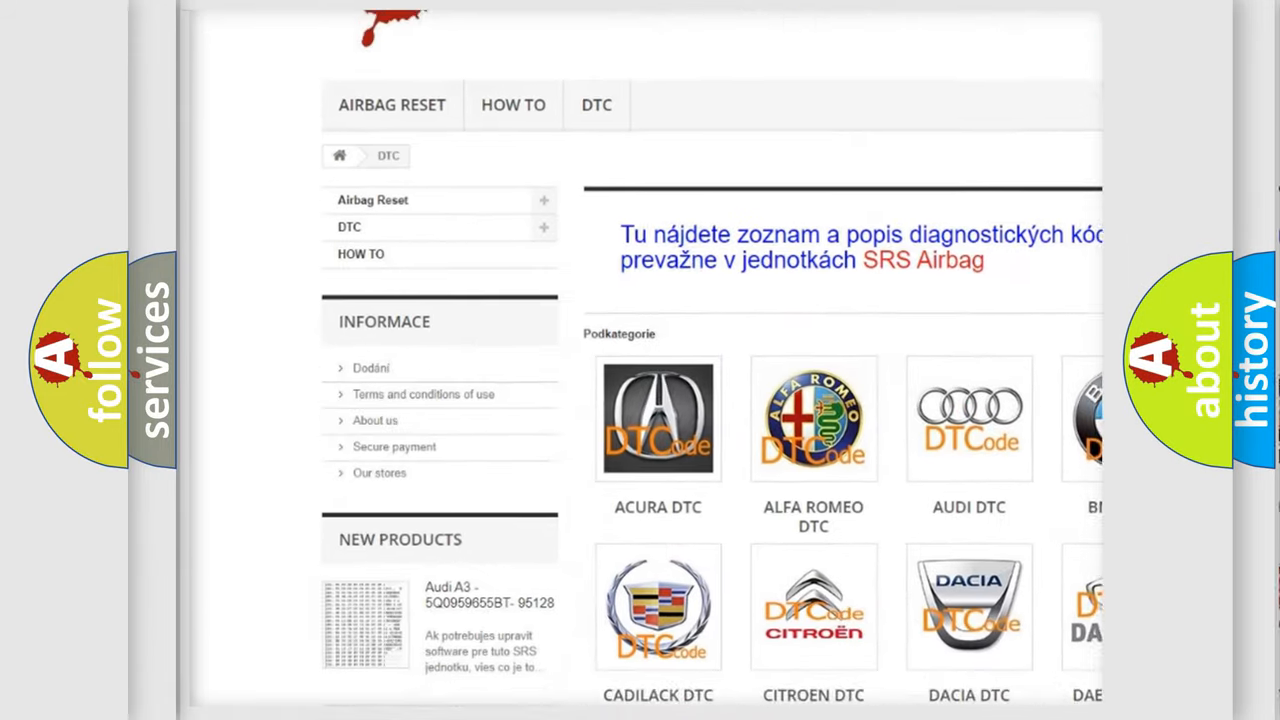
{"action": "scroll", "scroll_direction": "down", "scroll_amount": 3}
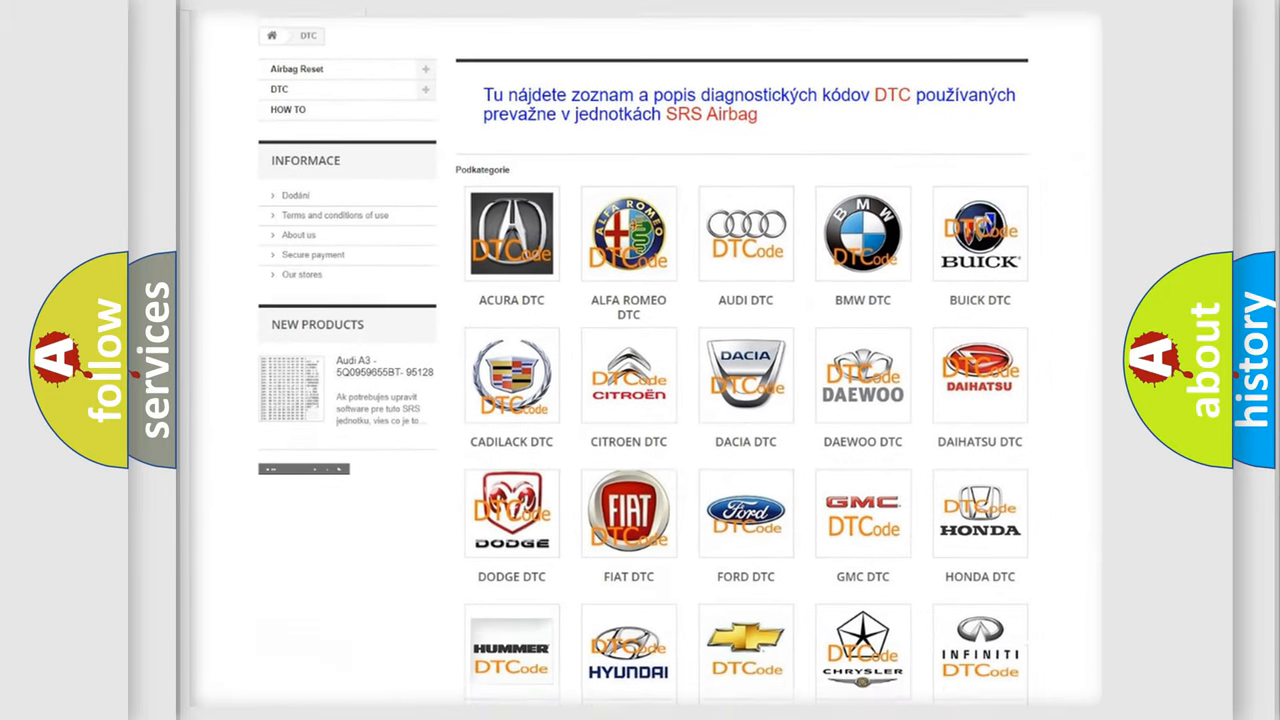
{"action": "scroll", "scroll_direction": "down", "scroll_amount": 3}
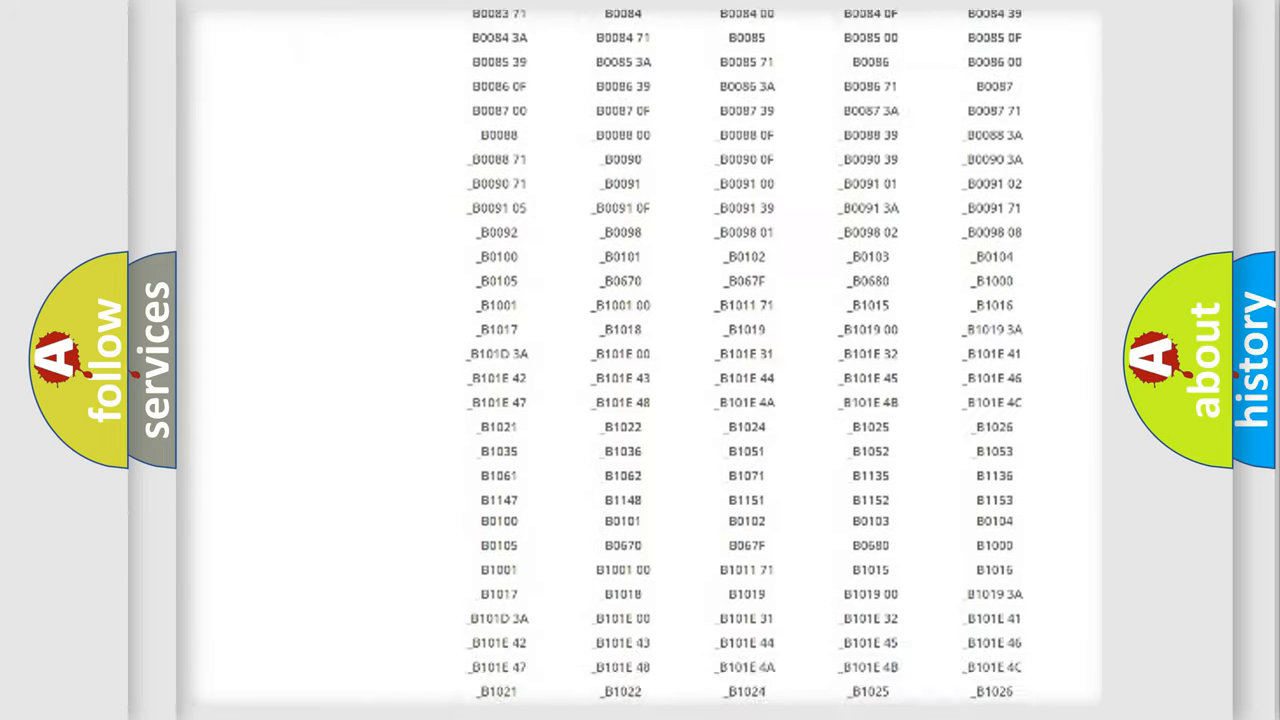
{"action": "scroll", "scroll_direction": "down", "scroll_amount": 3}
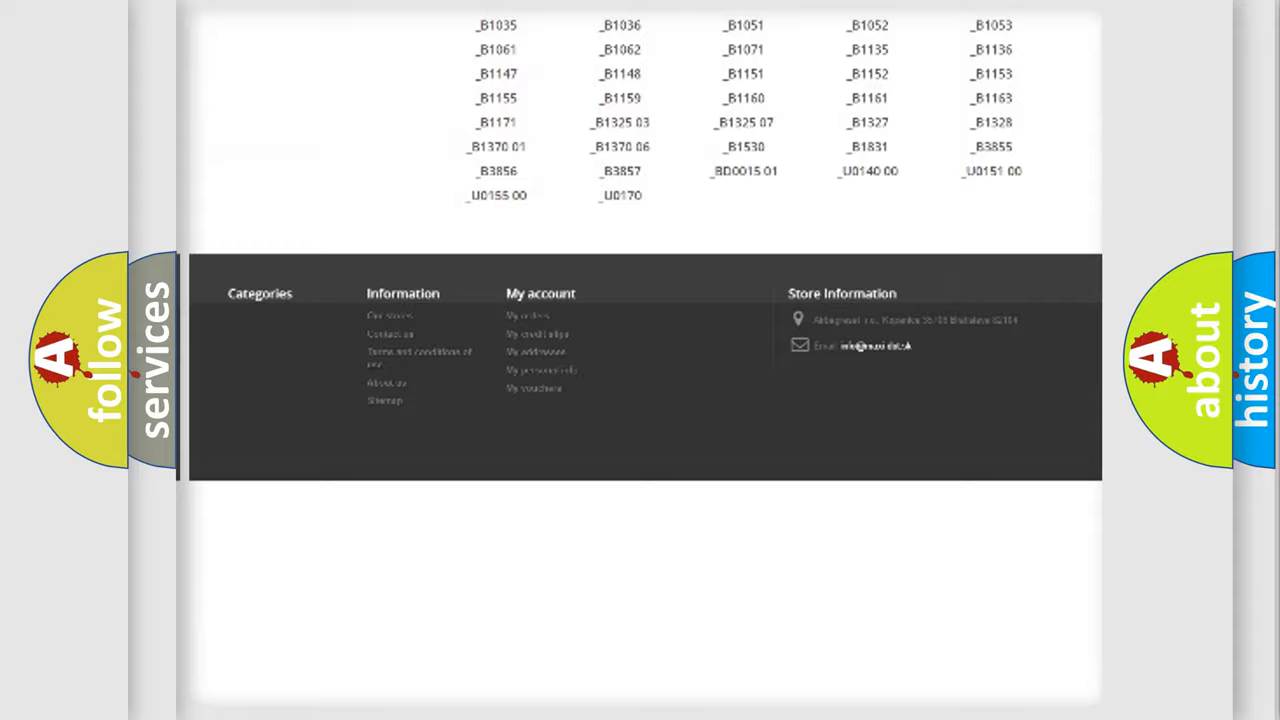